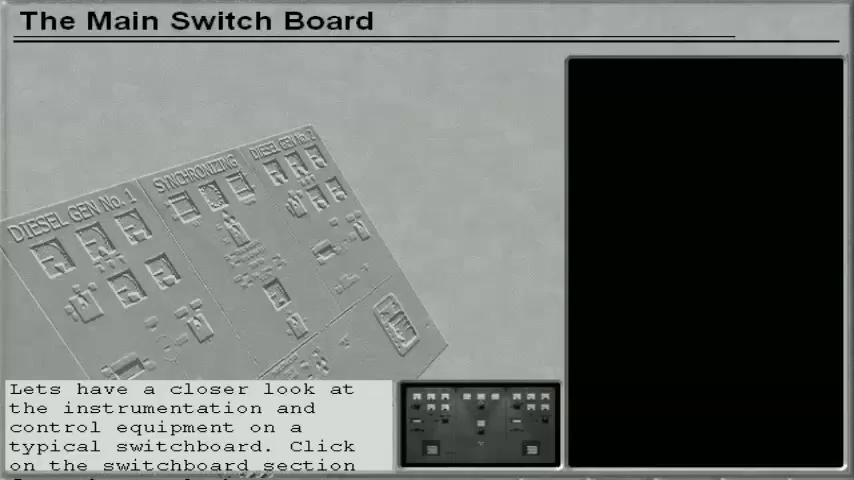
- Open the Diesel Gen No. 1 section to read its meter and breaker descriptions
{"action": "left_click", "coordinate": [432, 424]}
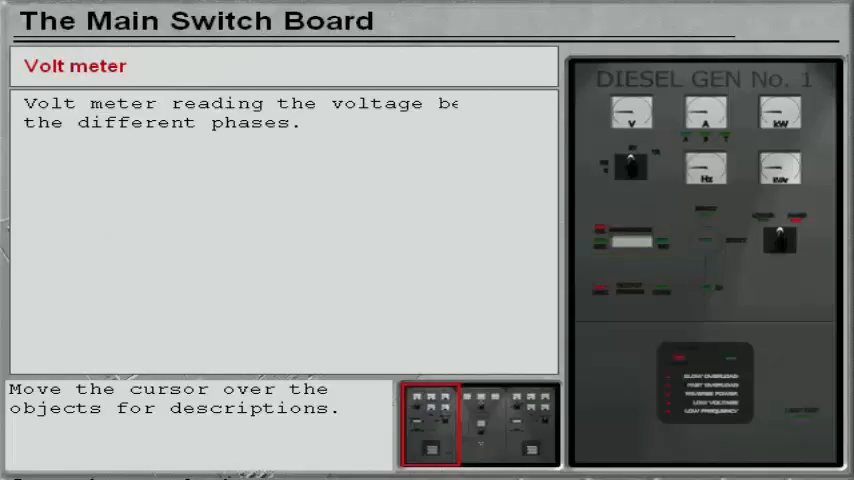
{"action": "mouse_move", "coordinate": [704, 112]}
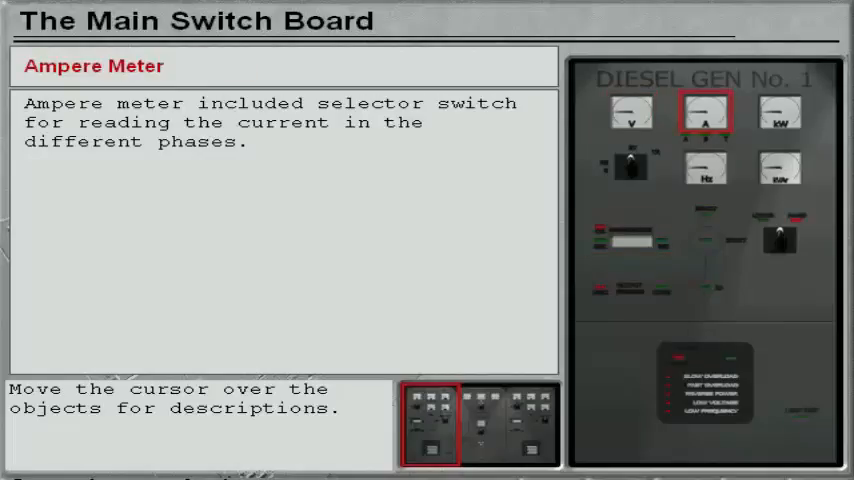
{"action": "mouse_move", "coordinate": [780, 112]}
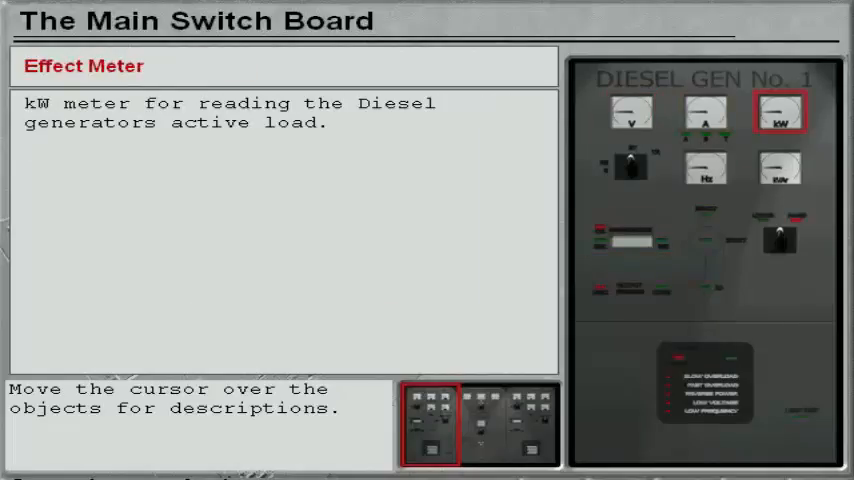
{"action": "mouse_move", "coordinate": [708, 168]}
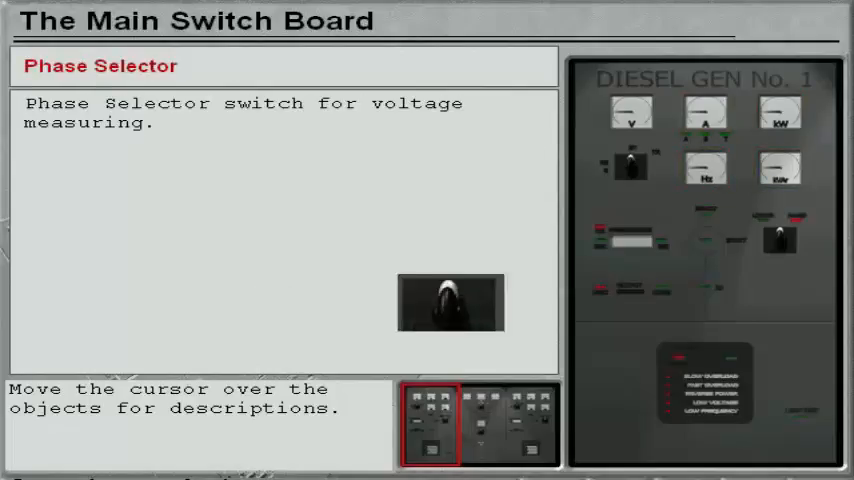
{"action": "mouse_move", "coordinate": [632, 238]}
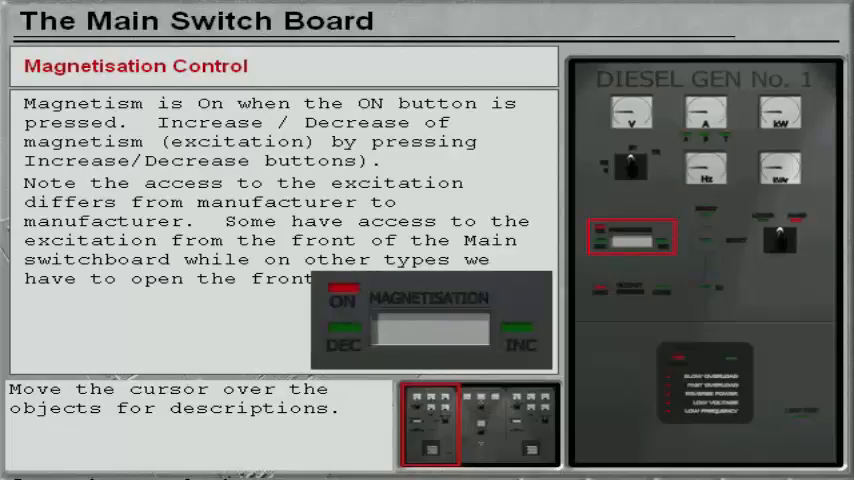
{"action": "mouse_move", "coordinate": [704, 240]}
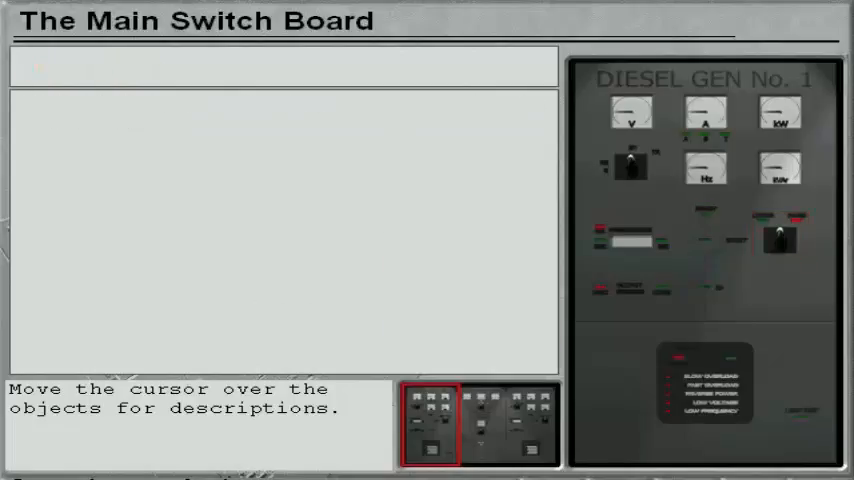
{"action": "mouse_move", "coordinate": [632, 290]}
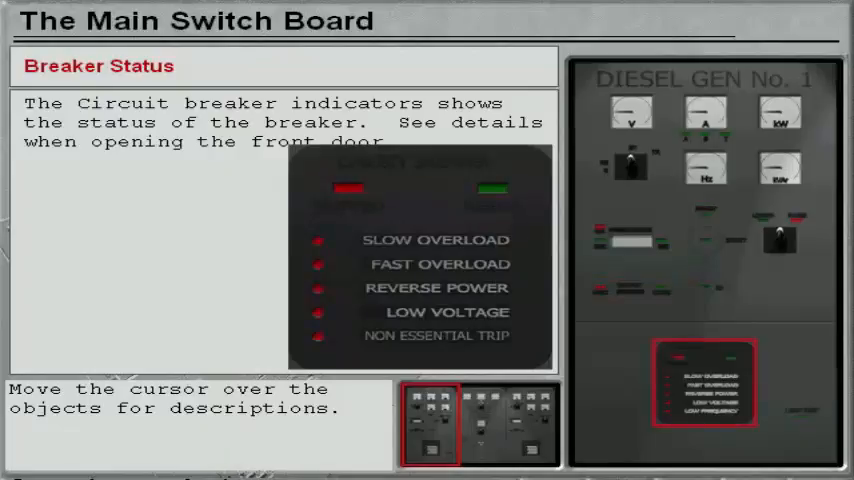
- Open the Synchronizing section to read descriptions of its meters and lamps
{"action": "left_click", "coordinate": [478, 424]}
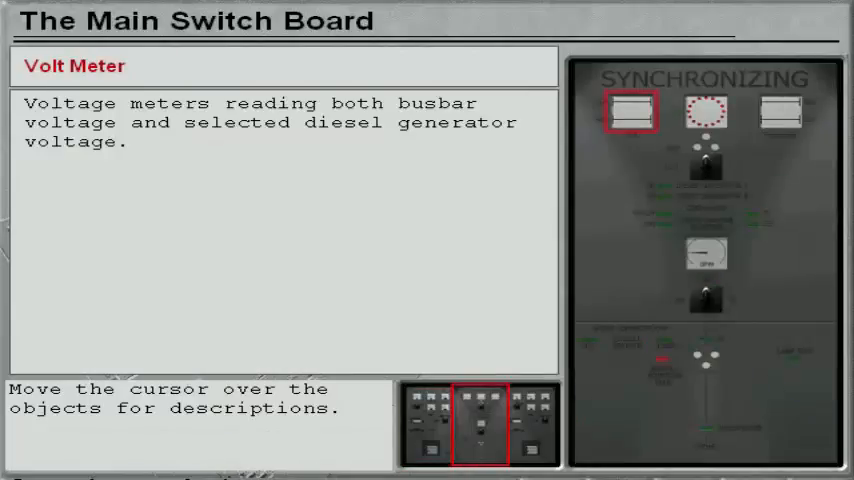
{"action": "mouse_move", "coordinate": [706, 112]}
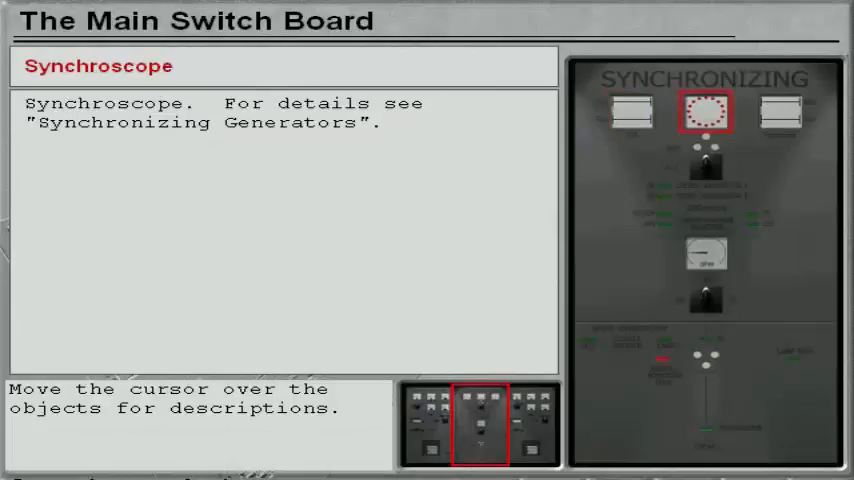
{"action": "mouse_move", "coordinate": [780, 110]}
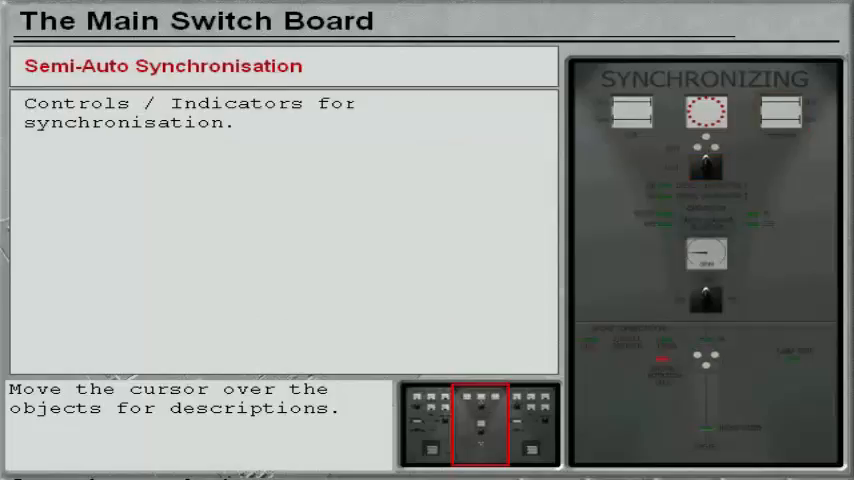
{"action": "mouse_move", "coordinate": [708, 268]}
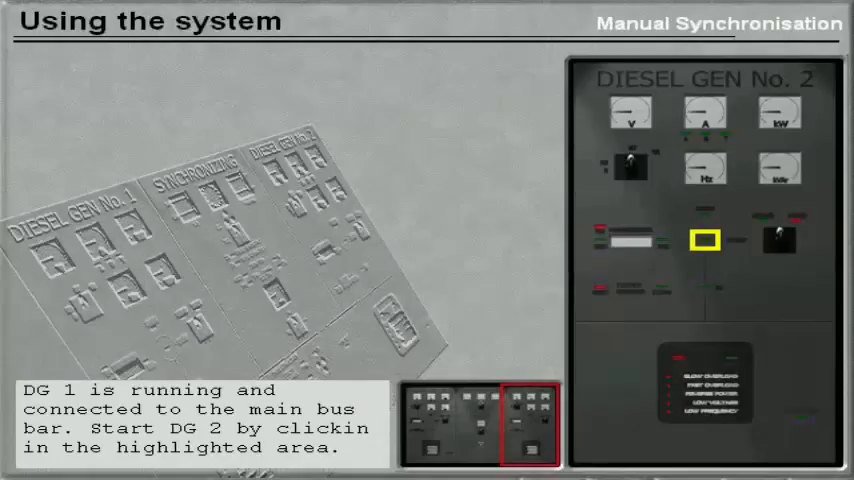
- Start Diesel Gen No. 2 and connect it to the bus bar once synchronised
{"action": "left_click", "coordinate": [704, 240]}
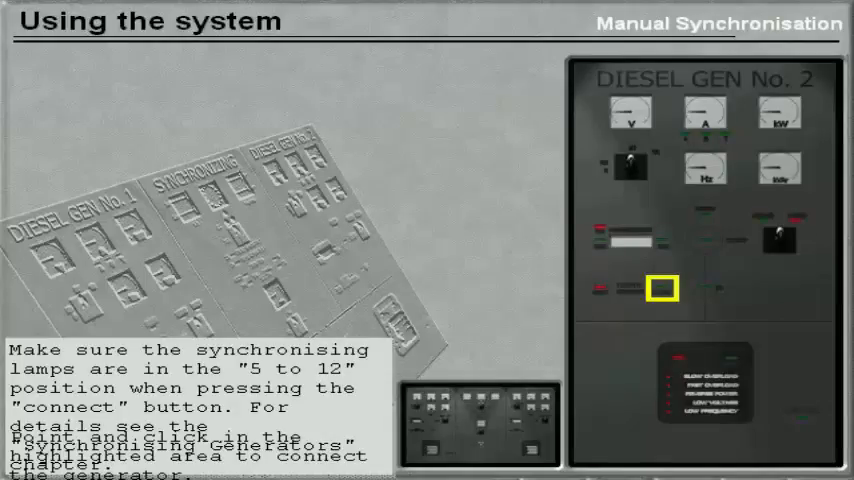
{"action": "left_click", "coordinate": [662, 288]}
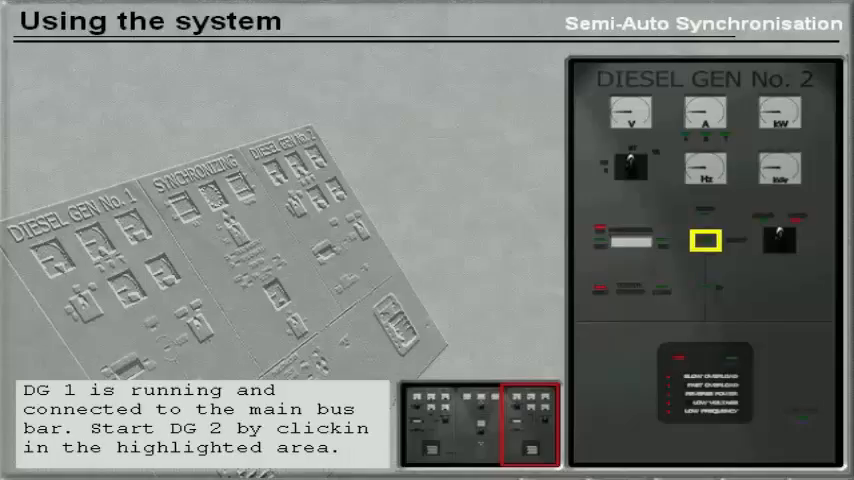
- Start DG 2 for semi-auto synchronisation and select it on the Synchronizing panel selector
{"action": "left_click", "coordinate": [704, 240]}
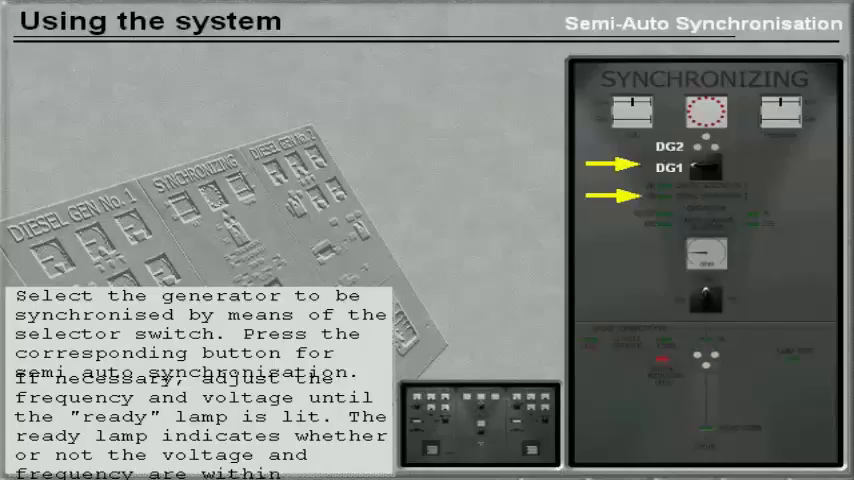
{"action": "left_click", "coordinate": [704, 168]}
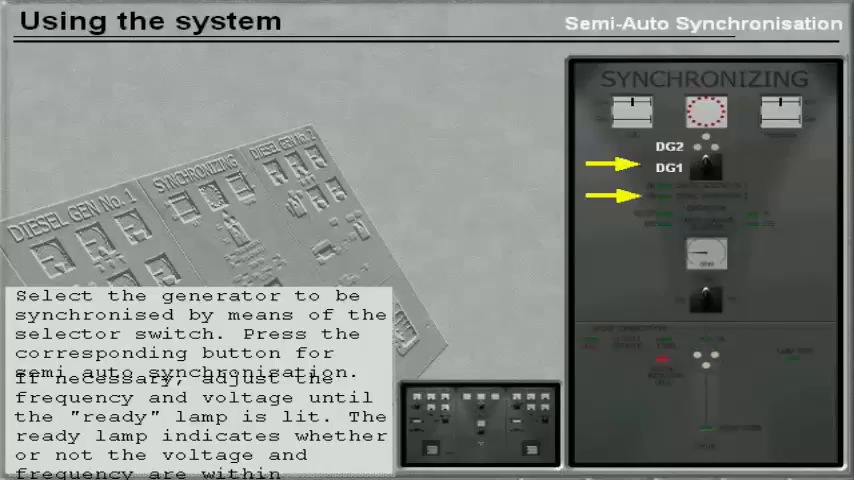